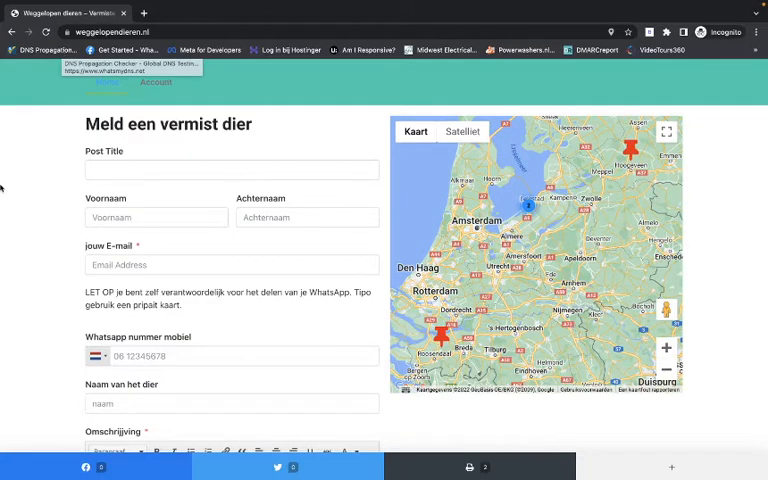
# Title the lost-pet report 'Glazenwasser Almere' and fill the contact fields from saved details.
pyautogui.scroll(-3)
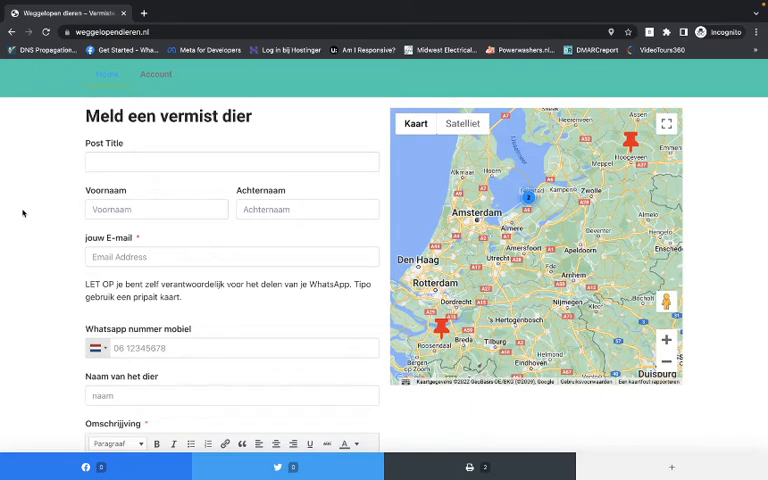
pyautogui.scroll(-3)
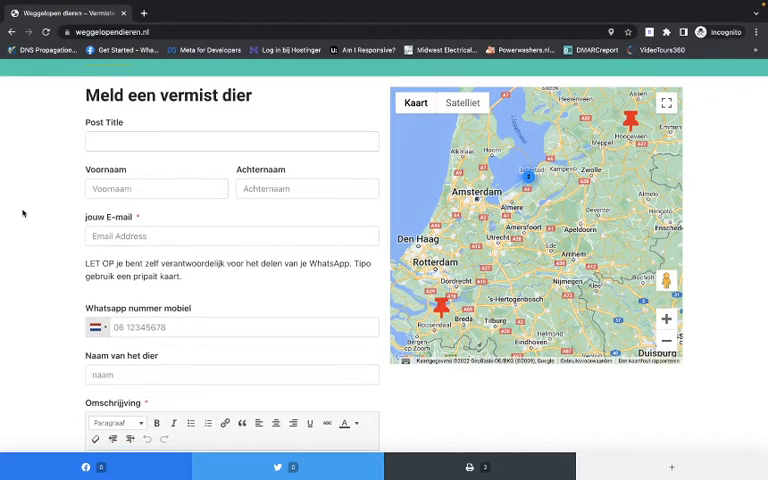
pyautogui.scroll(-3)
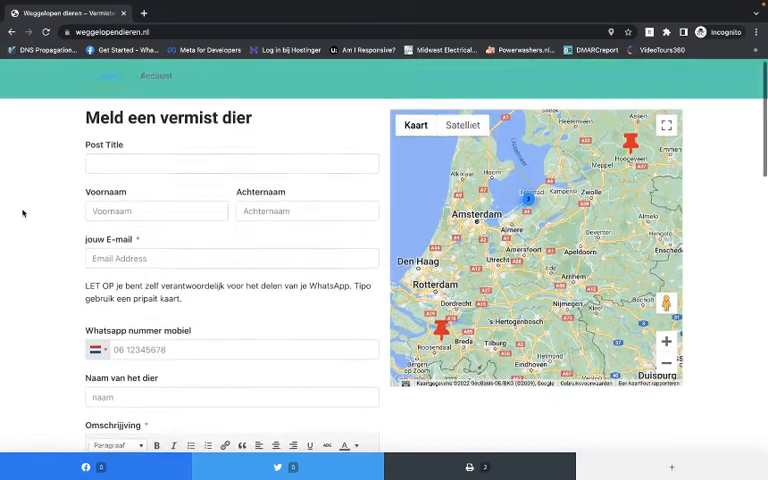
pyautogui.write('Glazenwasser Almere')
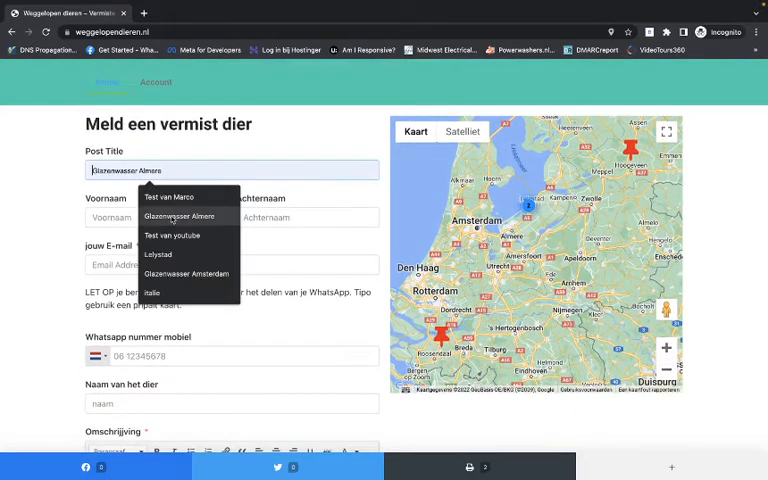
pyautogui.click(180, 216)
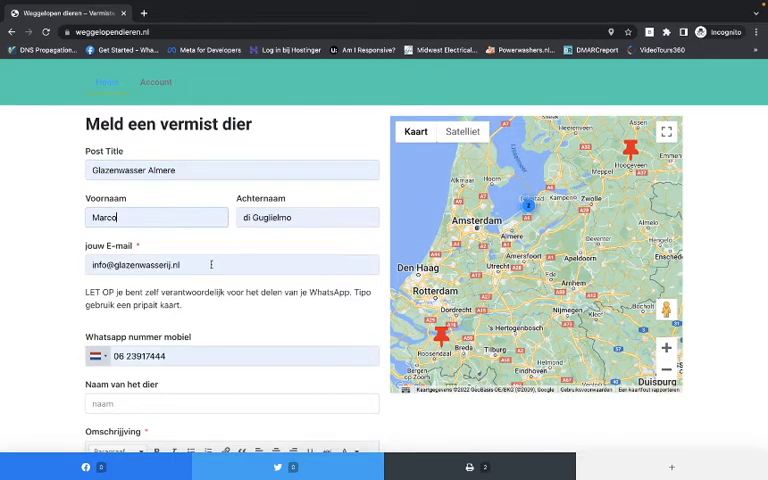
# Enter the name 'Jan' and the description 'dummi'.
pyautogui.scroll(-3)
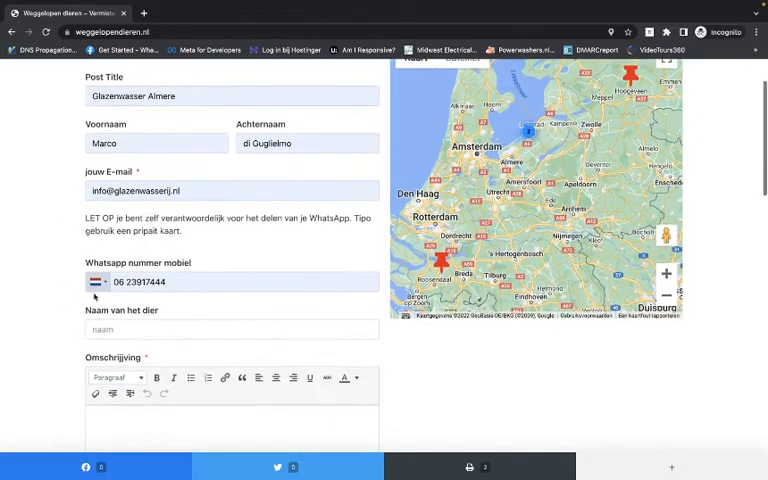
pyautogui.doubleClick(140, 280)
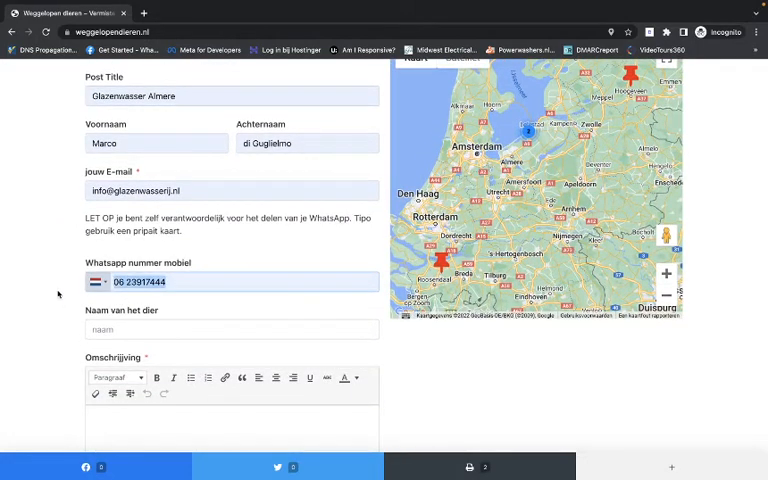
pyautogui.scroll(-3)
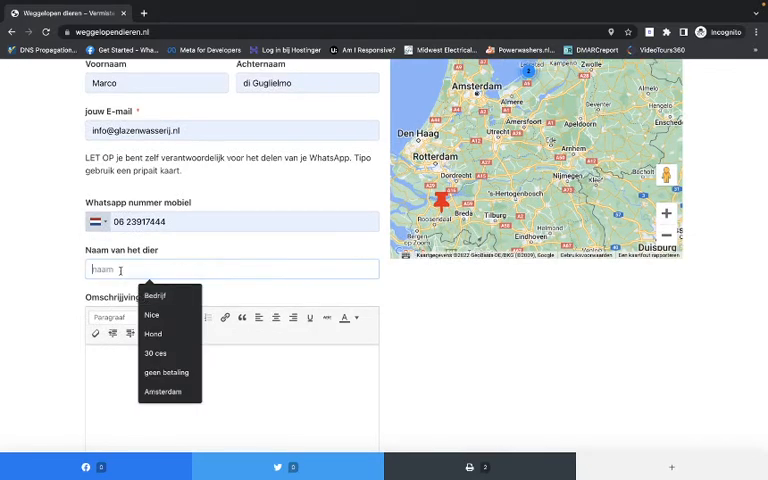
pyautogui.write('Jan')
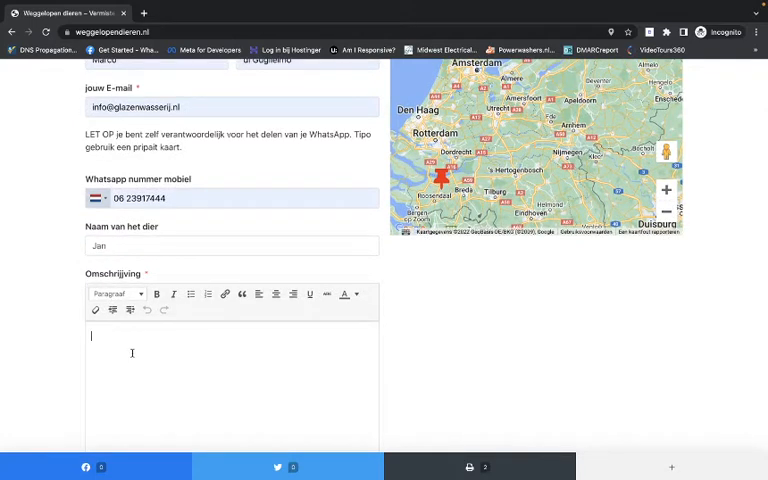
pyautogui.write('dummi')
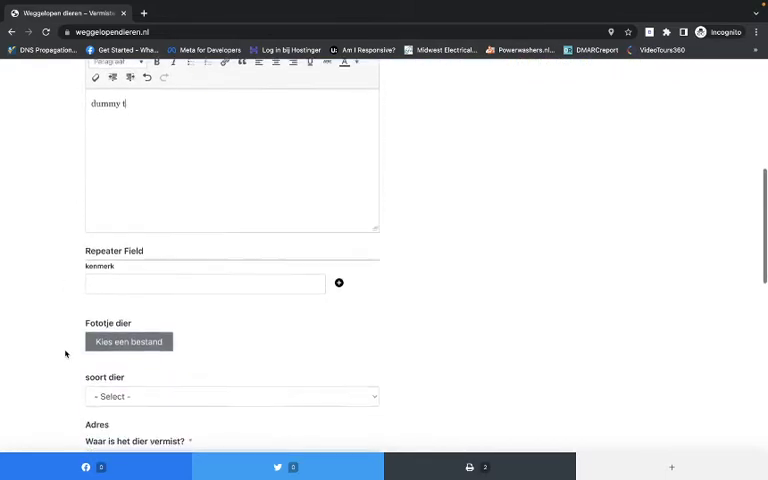
# Upload a photo of the pet and submit the completed report.
pyautogui.click(128, 340)
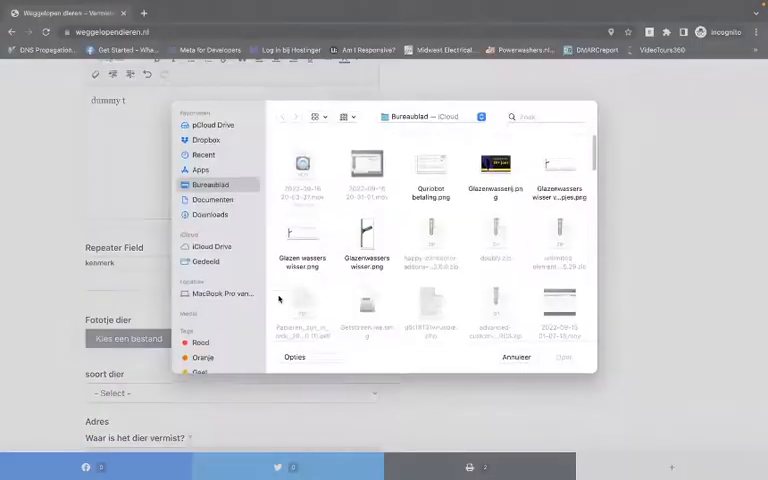
pyautogui.scroll(-3)
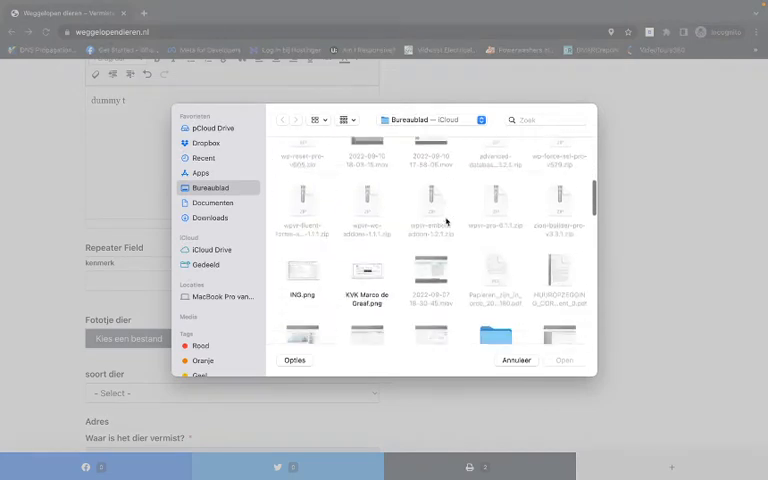
pyautogui.scroll(-3)
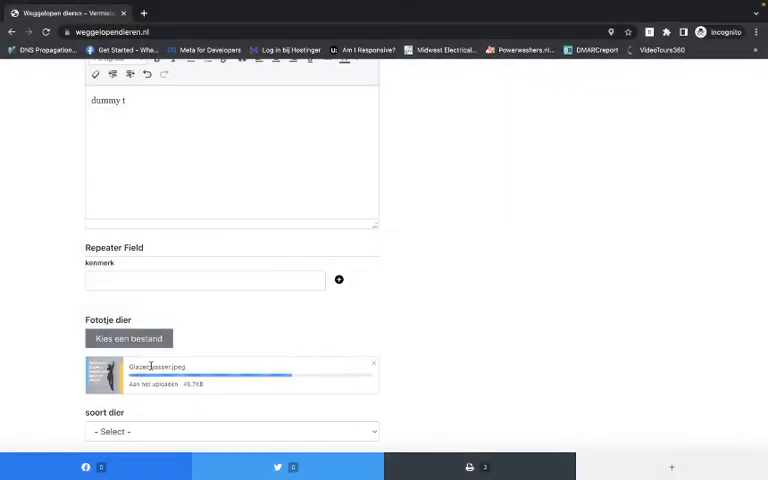
pyautogui.click(232, 432)
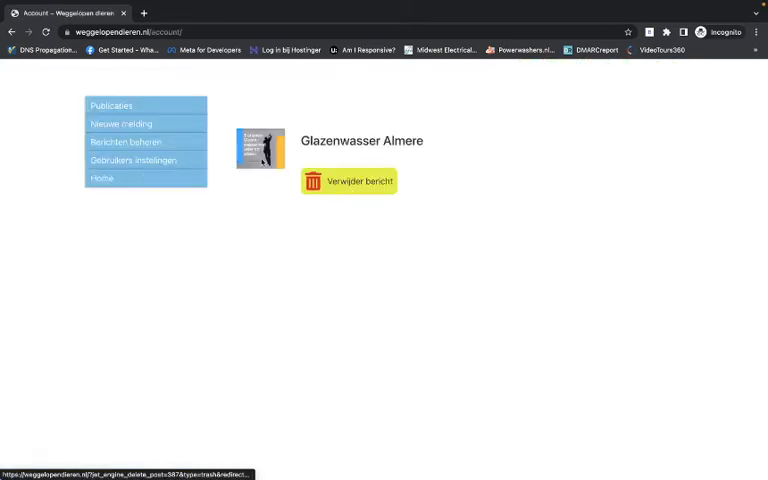
# View the Glazenwasser Almere post and try its 'Whatsapp de eigenaar' contact button.
pyautogui.click(100, 178)
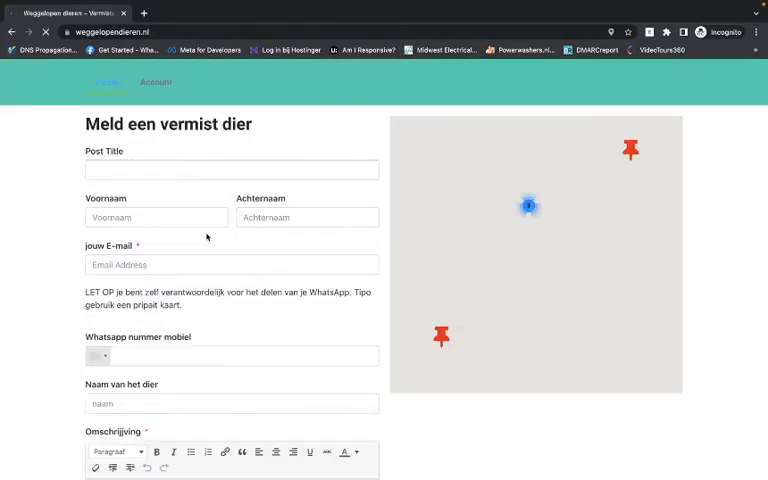
pyautogui.scroll(-3)
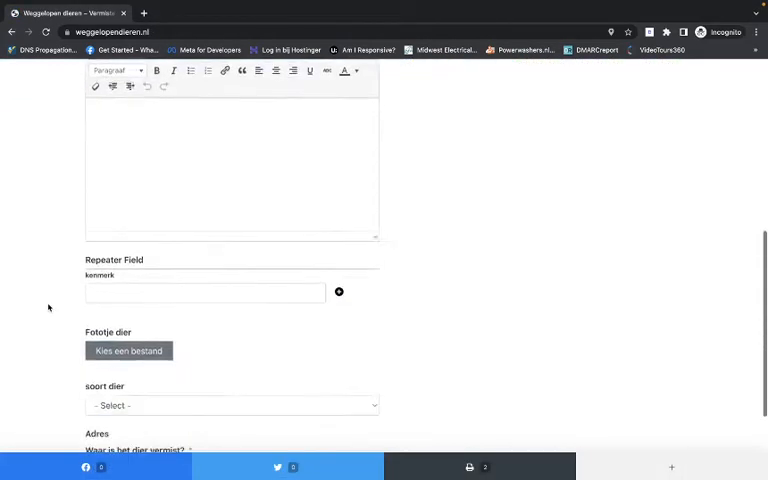
pyautogui.scroll(-3)
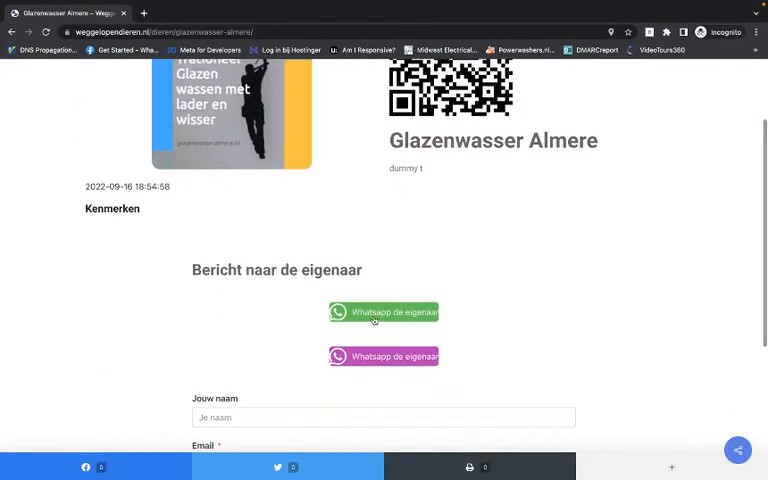
pyautogui.moveTo(384, 312)
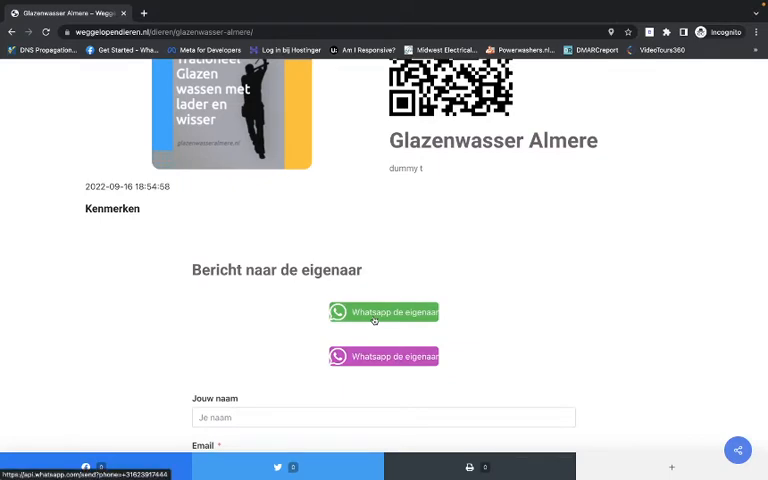
pyautogui.click(384, 312)
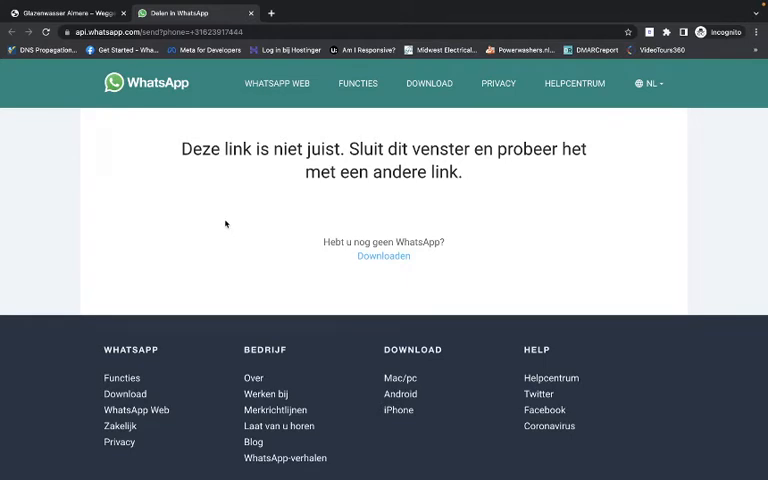
pyautogui.moveTo(232, 60)
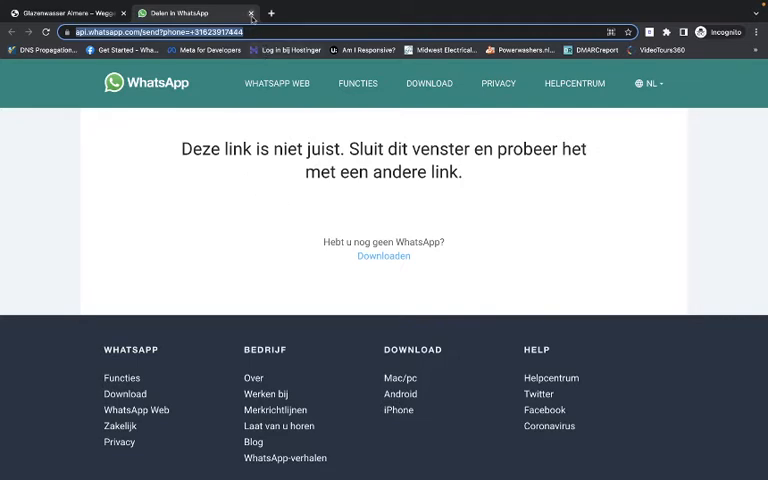
pyautogui.moveTo(180, 12)
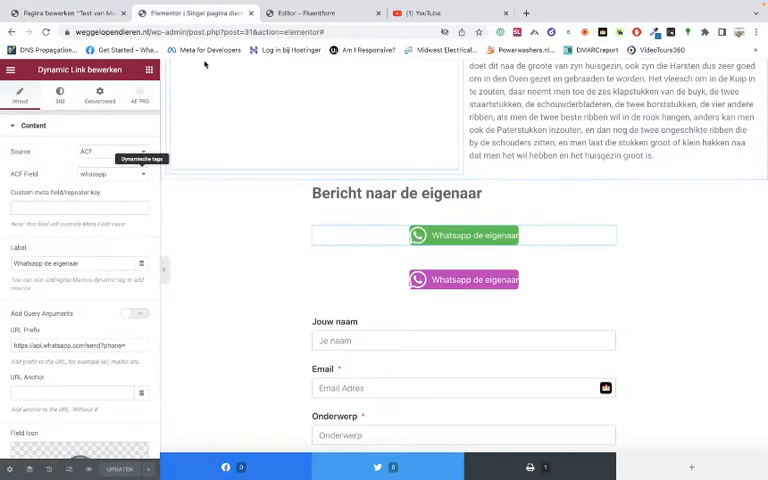
# Switch to the admin tab and bring up the ACF field groups list with details and whatsapp.
pyautogui.click(320, 12)
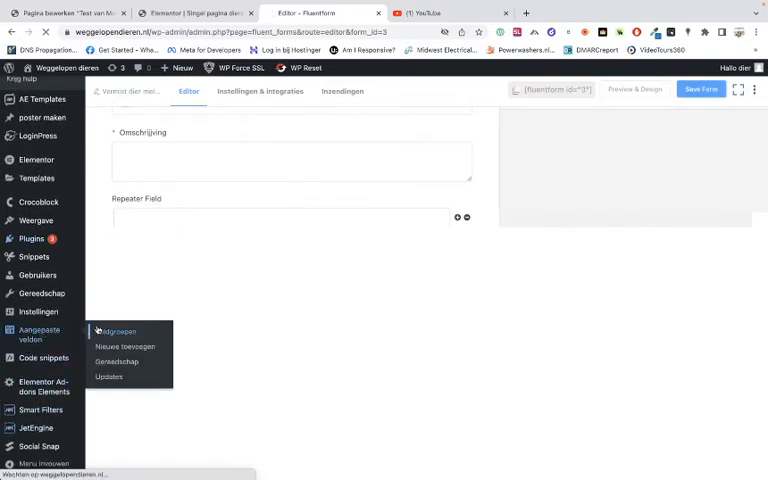
pyautogui.click(118, 332)
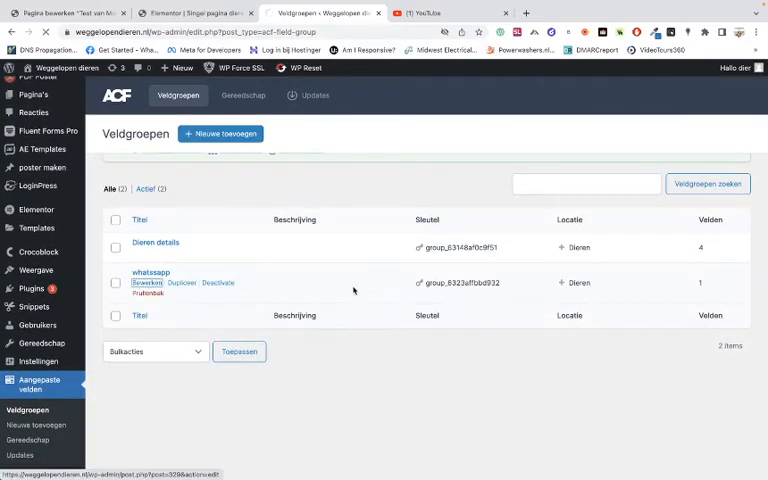
# Review the whatsapp text field's presentation and conditional logic, returning to its general settings.
pyautogui.click(148, 282)
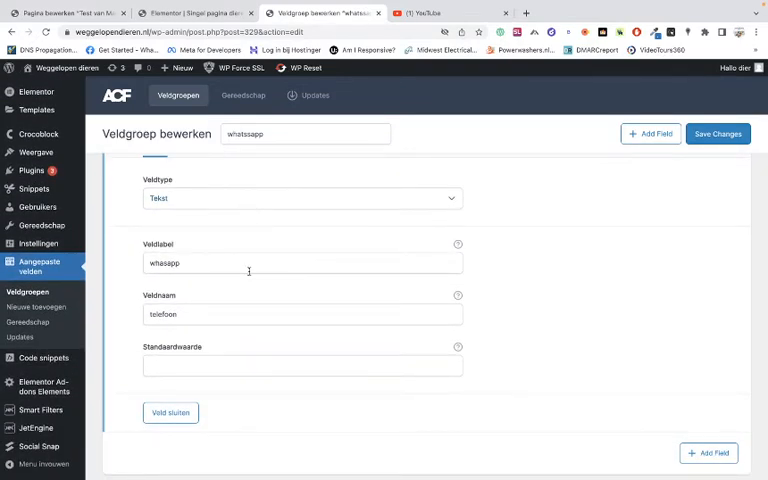
pyautogui.scroll(-3)
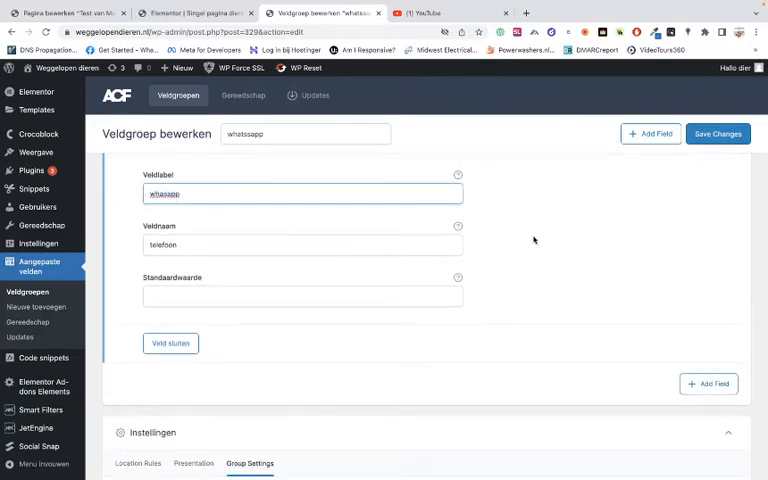
pyautogui.scroll(-3)
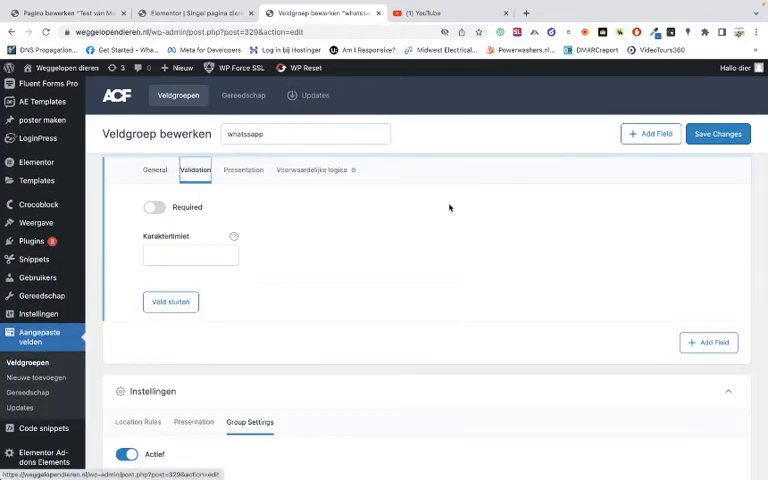
pyautogui.click(242, 170)
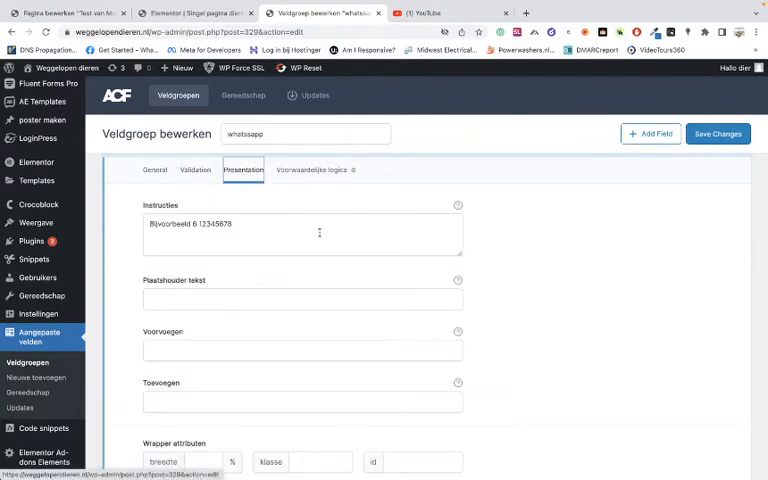
pyautogui.click(314, 168)
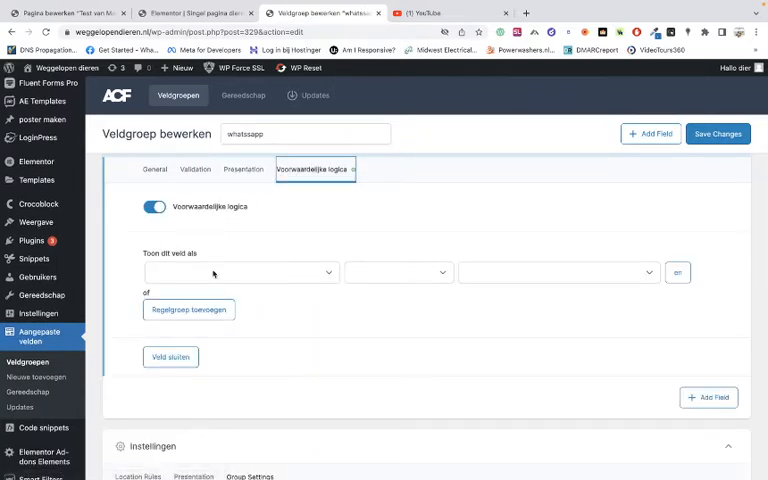
pyautogui.click(156, 168)
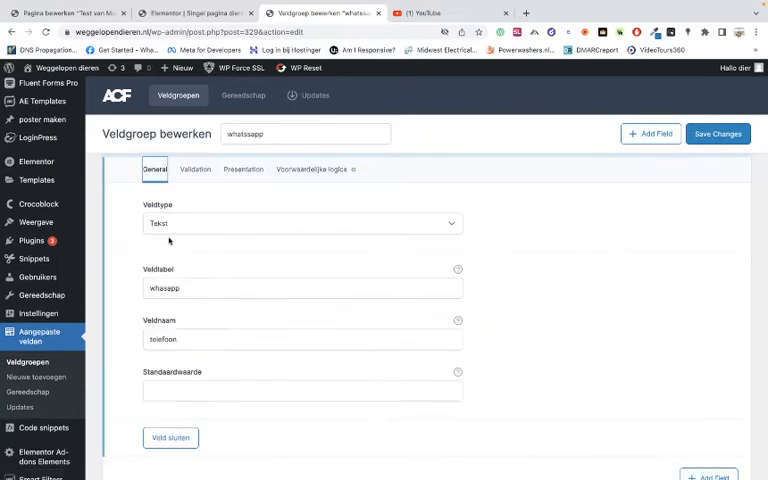
pyautogui.scroll(-3)
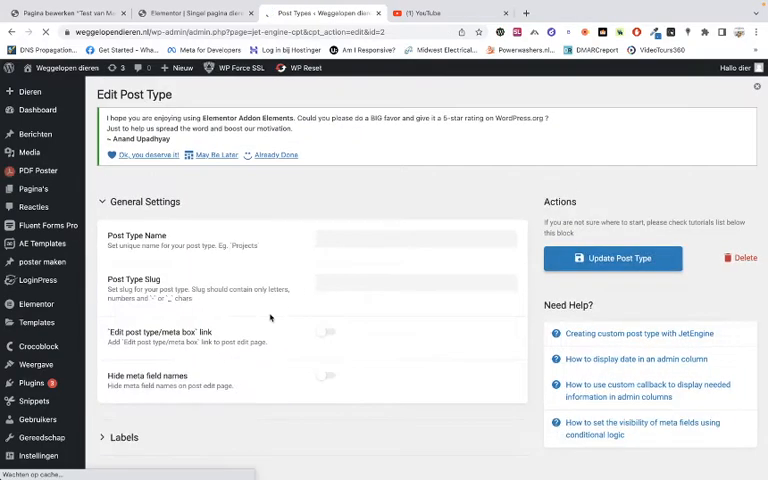
# Replace the whatsappnummer meta field's Name/ID with 'whatsapp'.
pyautogui.scroll(-3)
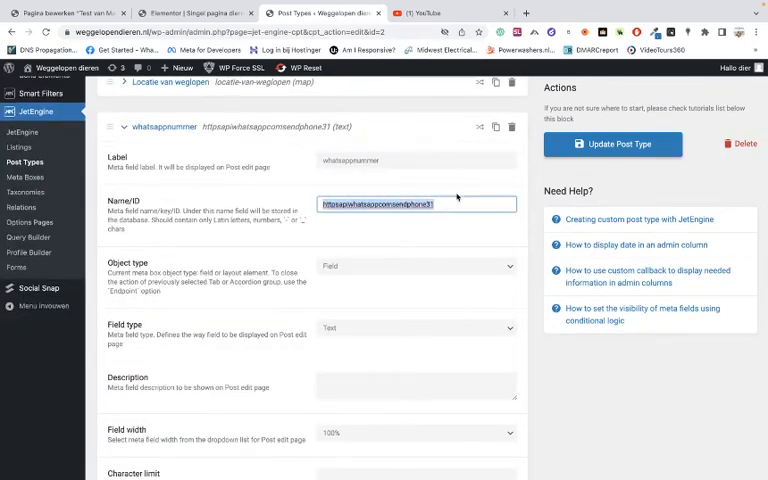
pyautogui.press('Backspace')
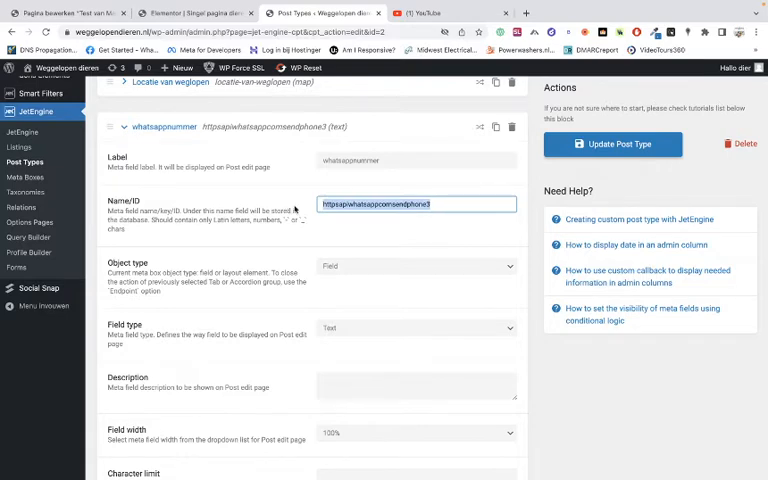
pyautogui.write('w')
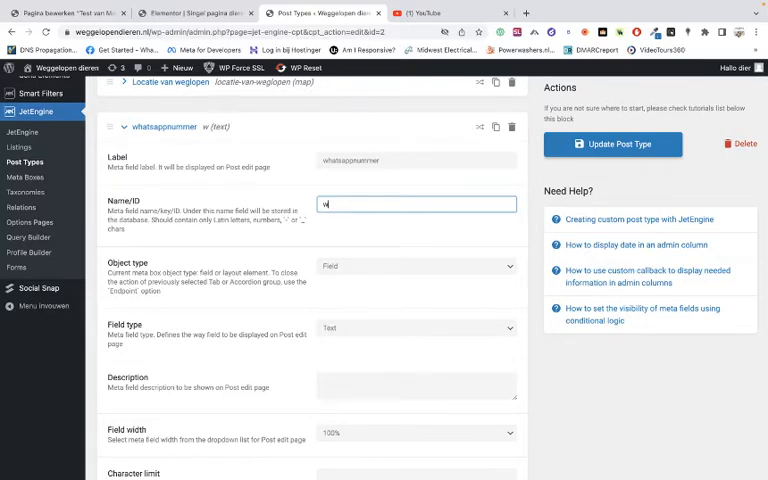
pyautogui.write('hatsapp')
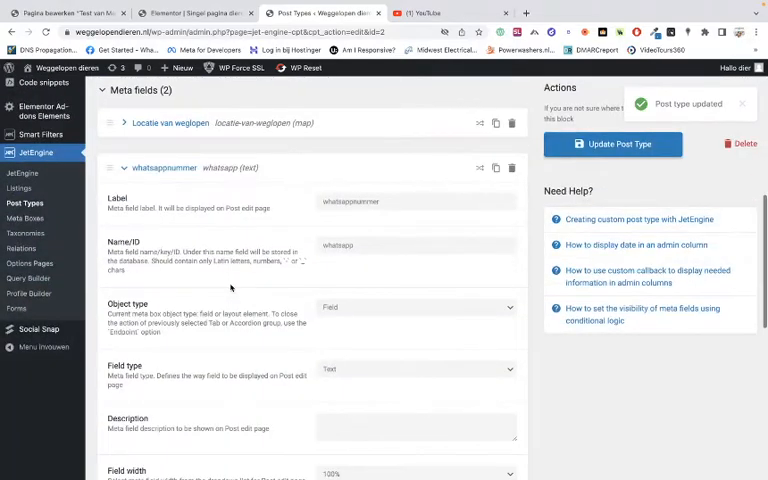
# Set the meta field's Name/ID to 'whatsapp_1' and update the post type.
pyautogui.click(416, 244)
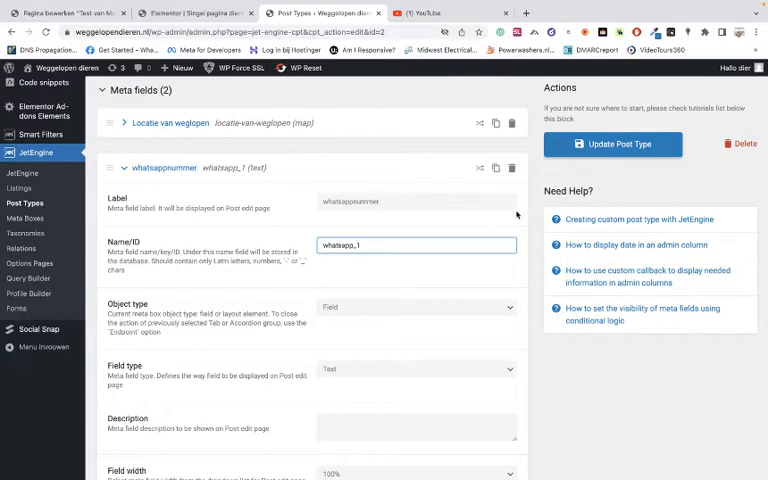
pyautogui.click(612, 144)
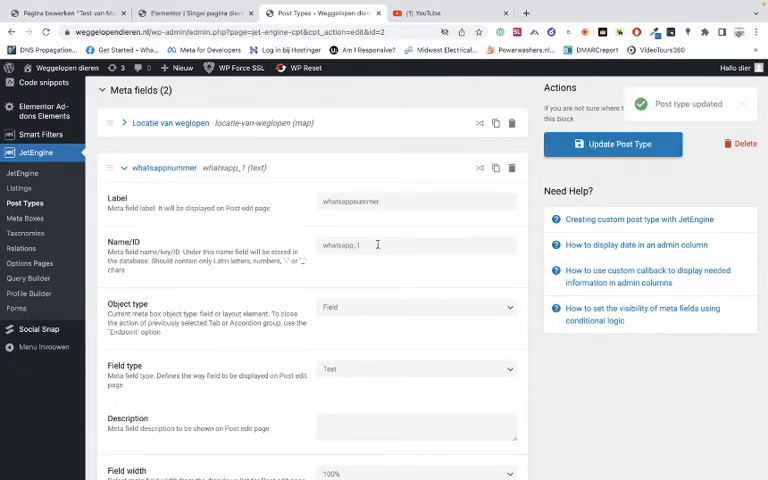
pyautogui.rightClick(378, 244)
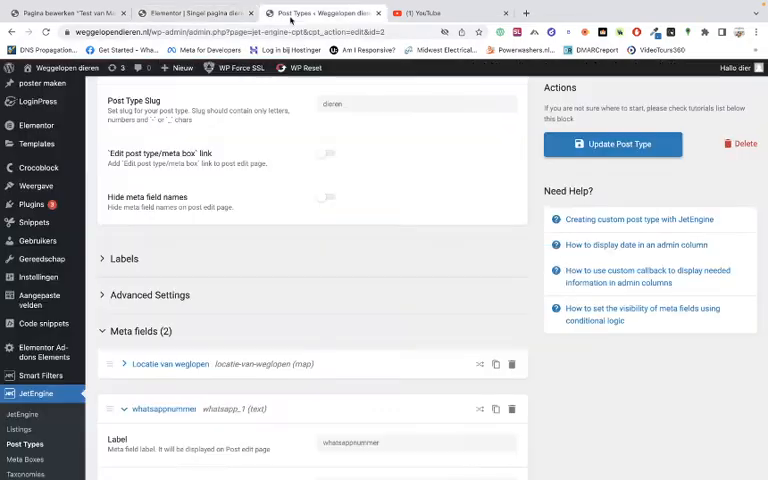
pyautogui.moveTo(38, 276)
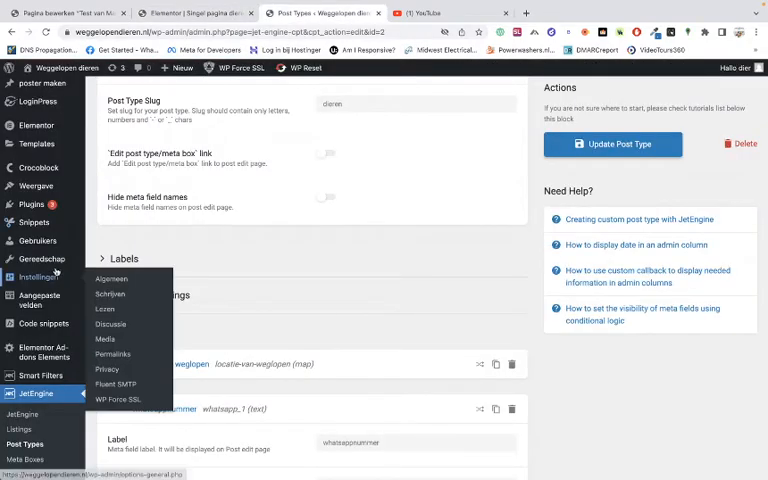
pyautogui.moveTo(44, 352)
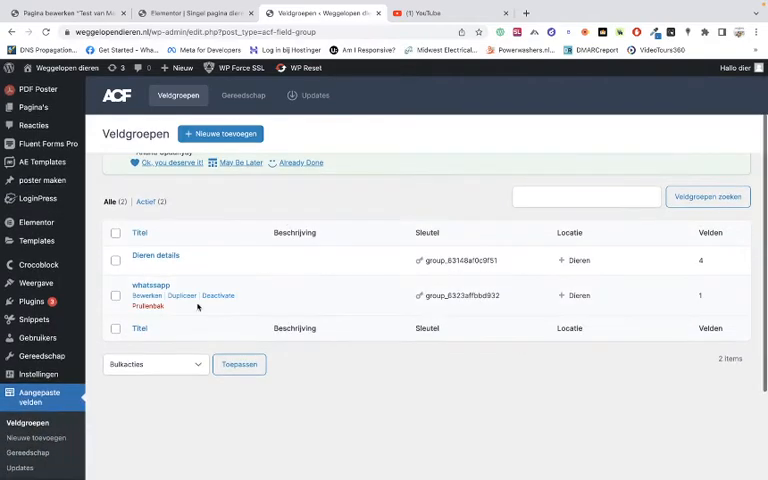
# Expand the whatsapp field group's whatsapp field to see its telefoon name.
pyautogui.click(146, 296)
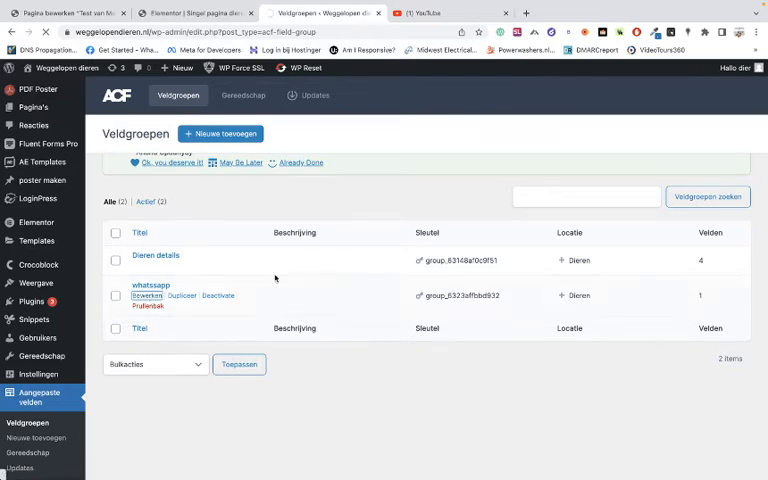
pyautogui.moveTo(224, 316)
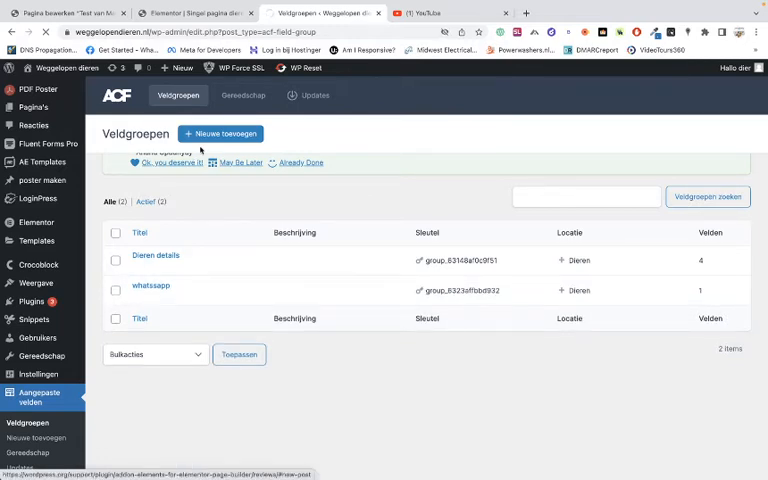
pyautogui.moveTo(152, 284)
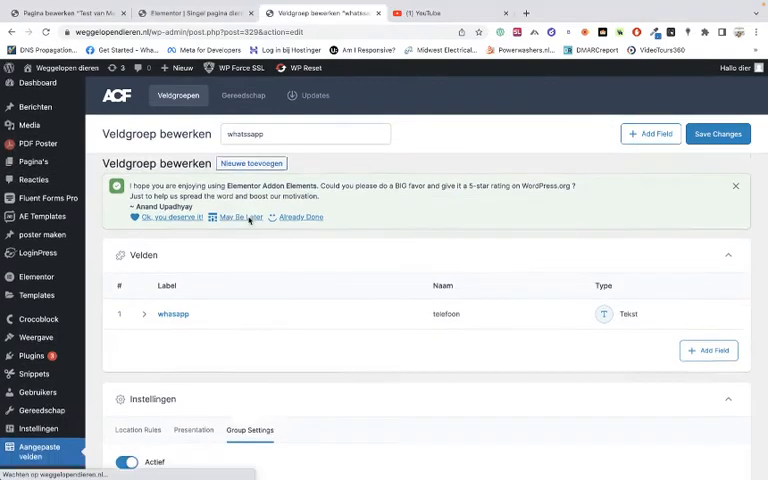
pyautogui.click(172, 314)
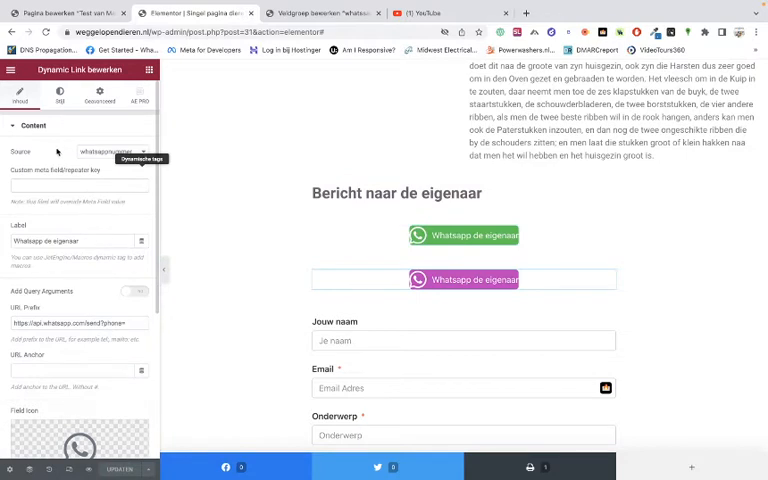
# Set the WhatsApp button's dynamic link source to whatsappnummer.
pyautogui.click(464, 280)
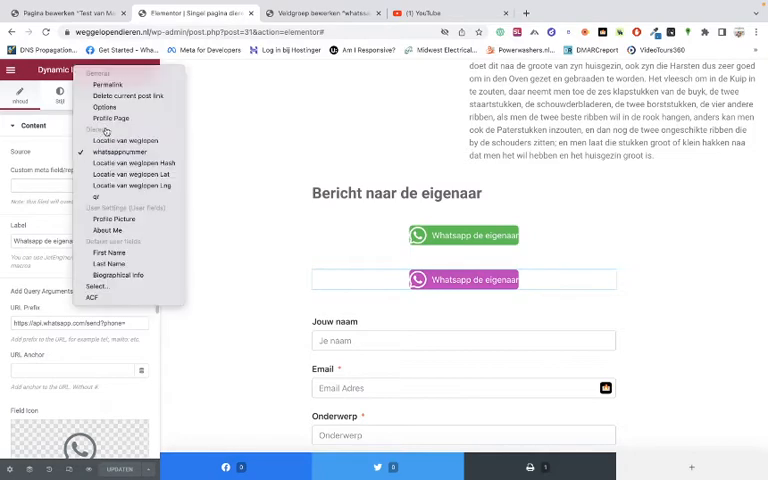
pyautogui.moveTo(116, 152)
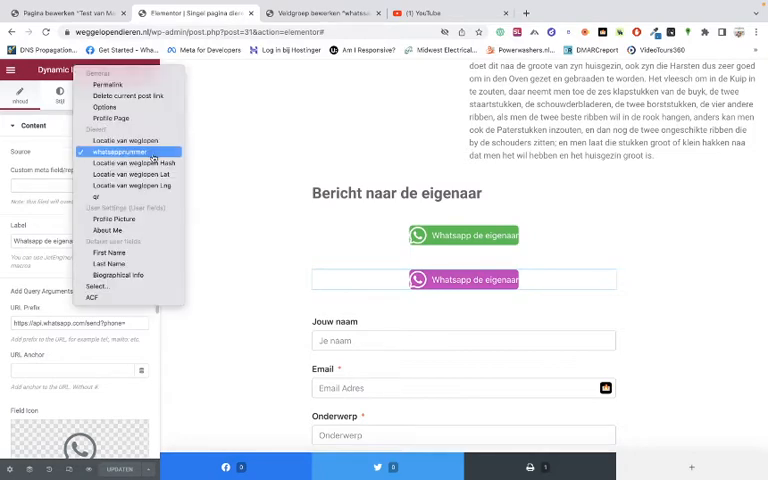
pyautogui.click(120, 152)
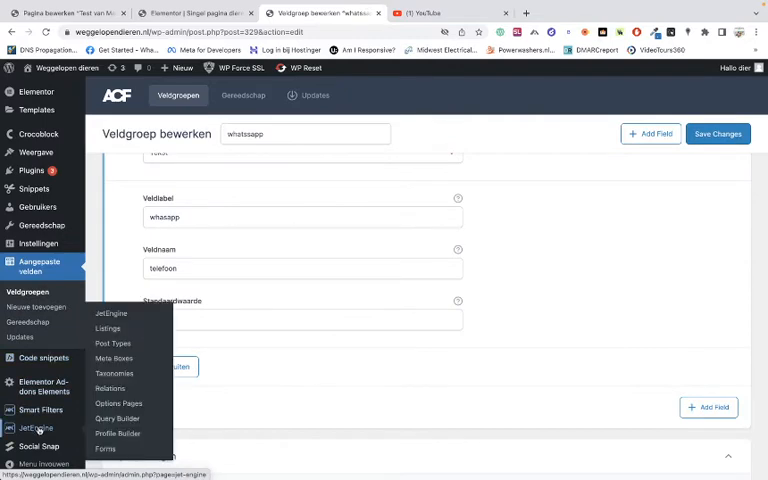
# Open the lost-pet post type's meta fields and copy the whatsapp_1 field ID.
pyautogui.click(36, 428)
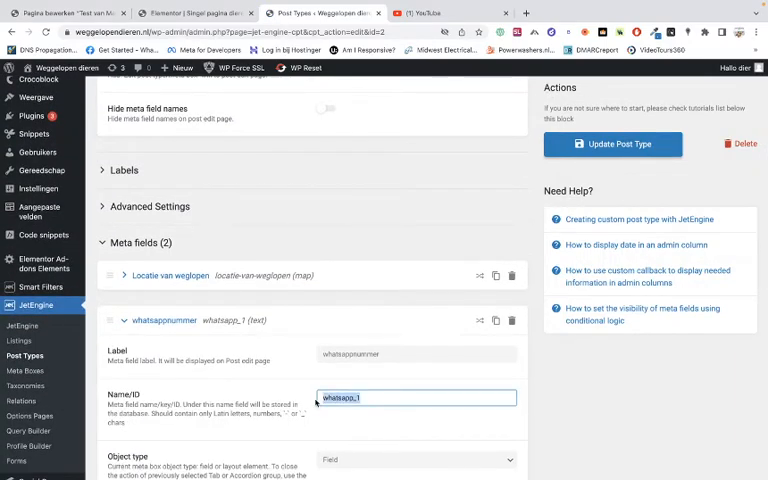
pyautogui.rightClick(416, 398)
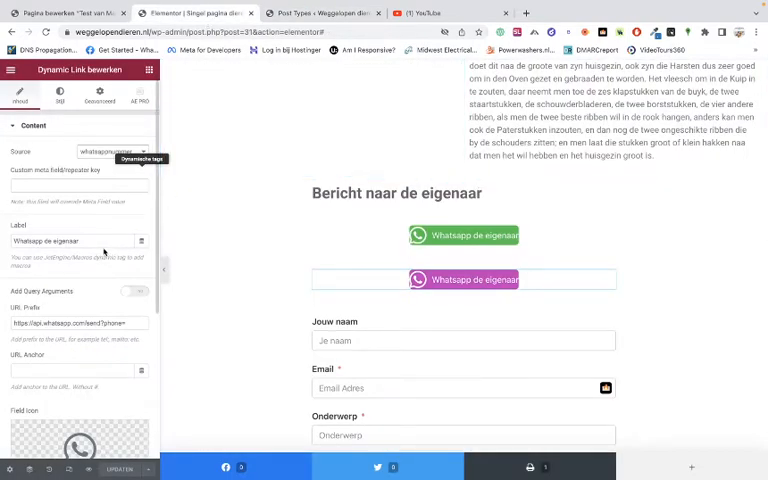
# Select whatsappnummer as the WhatsApp button's link source again.
pyautogui.click(110, 152)
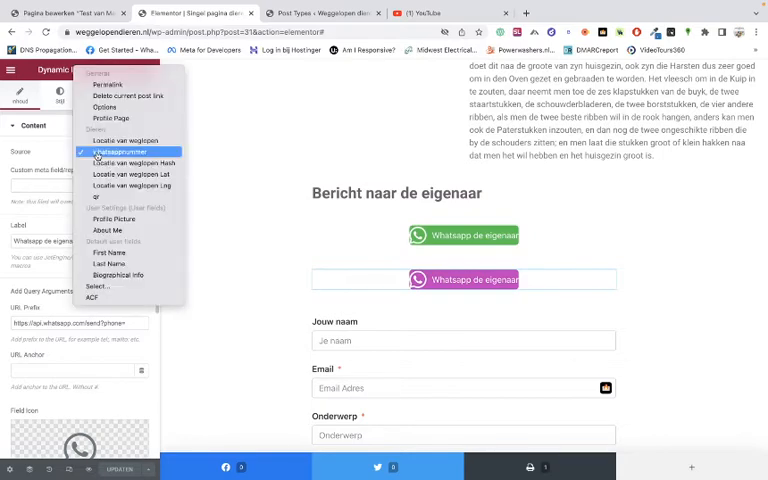
pyautogui.click(118, 152)
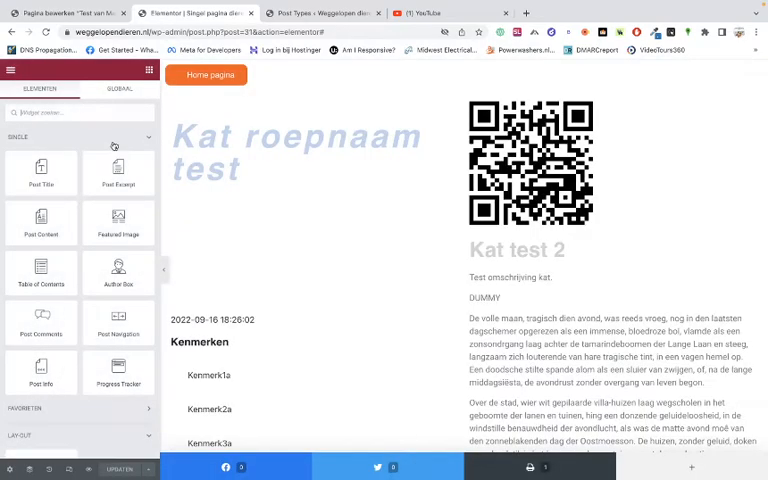
pyautogui.scroll(-3)
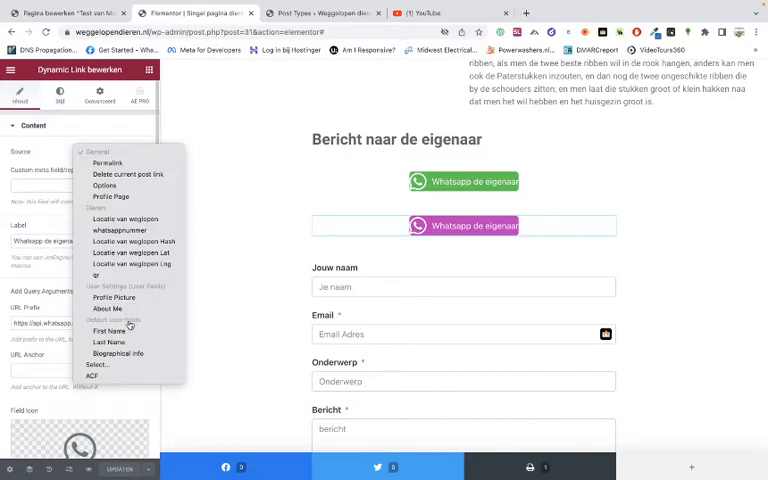
pyautogui.moveTo(118, 230)
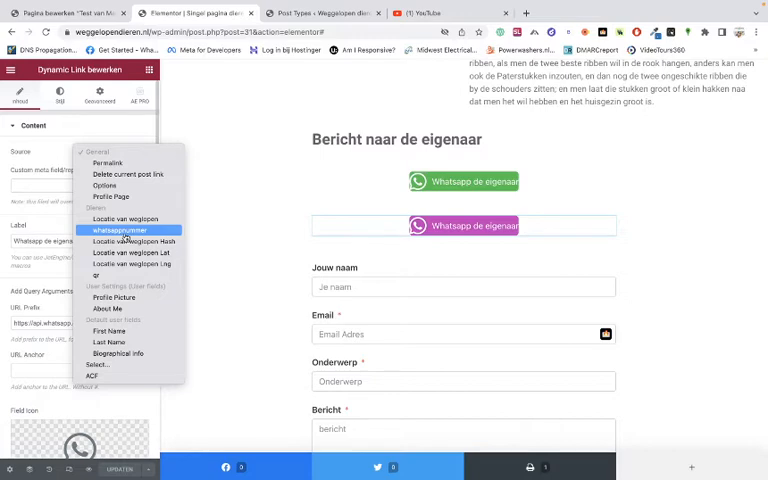
pyautogui.click(118, 232)
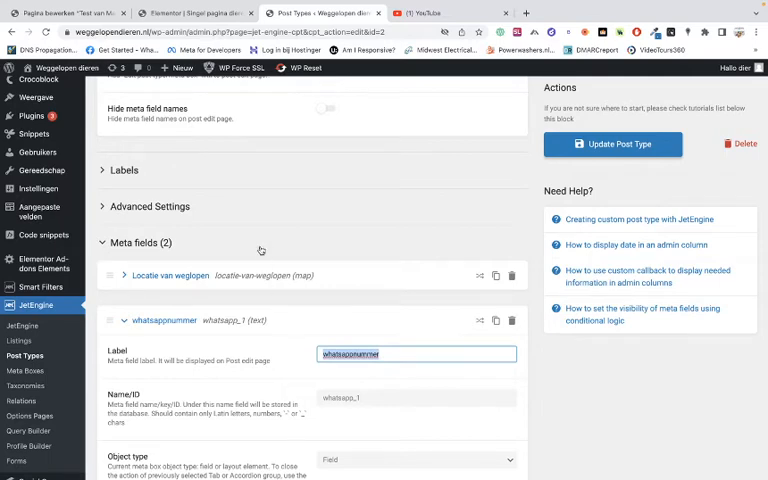
# Check the whatsappnummer meta field label in JetEngine and return to the Elementor button source.
pyautogui.click(190, 12)
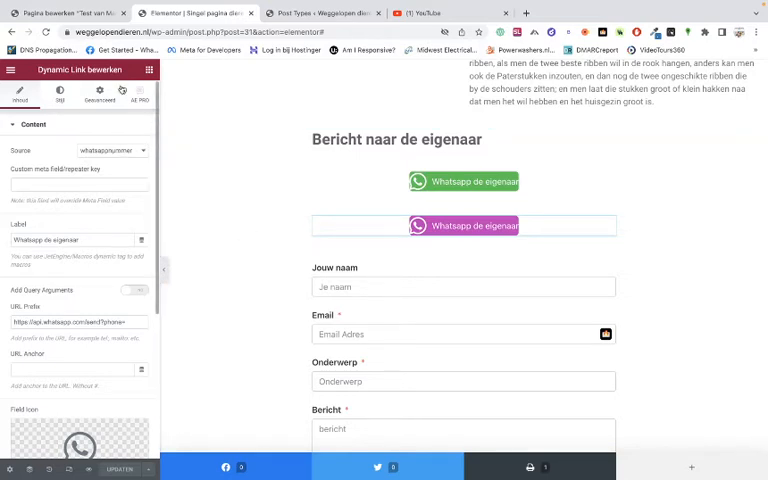
pyautogui.click(320, 12)
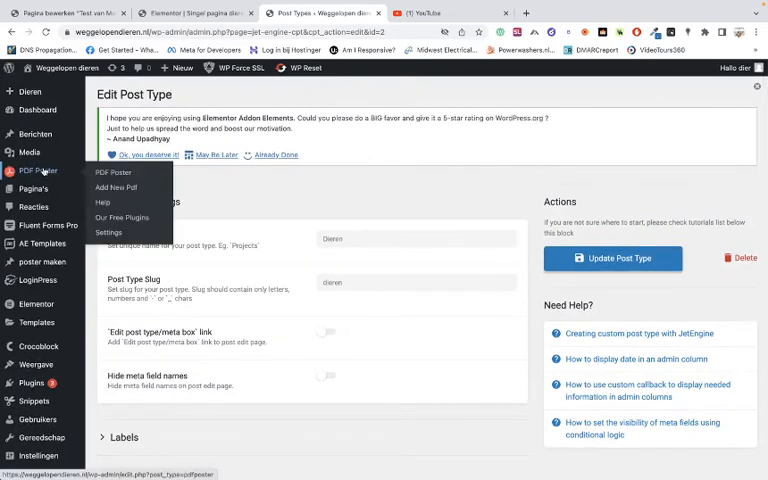
pyautogui.moveTo(32, 188)
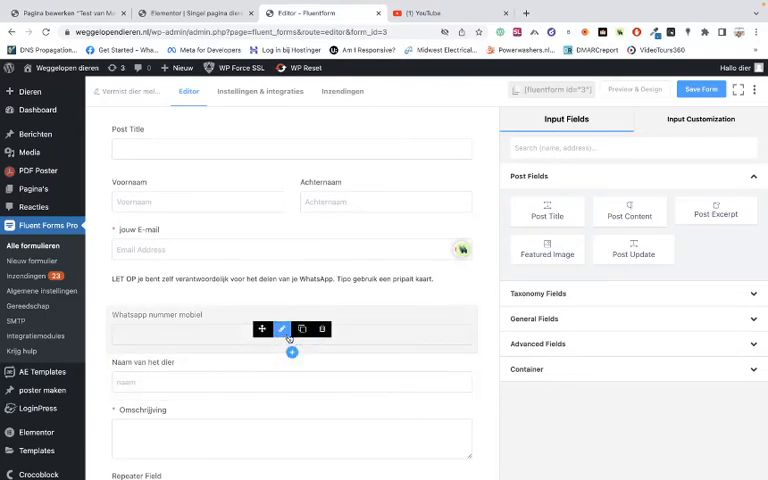
# Enable phone validation on the 'Whatsapp nummer mobiel' field with Nederland as default country.
pyautogui.click(282, 328)
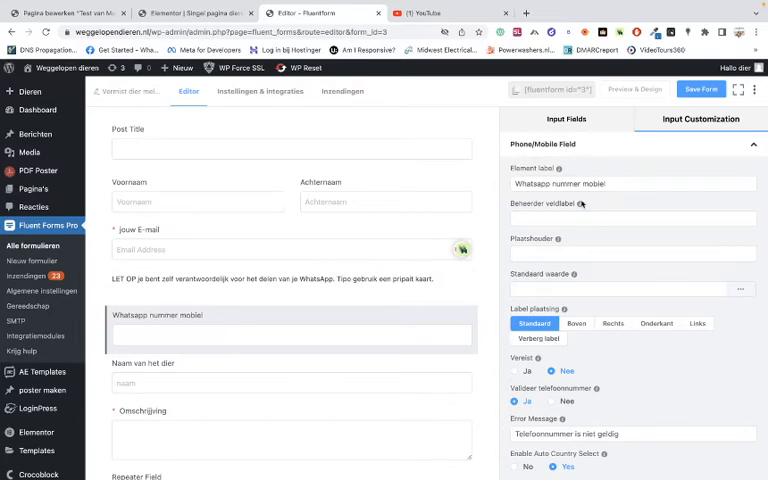
pyautogui.scroll(-3)
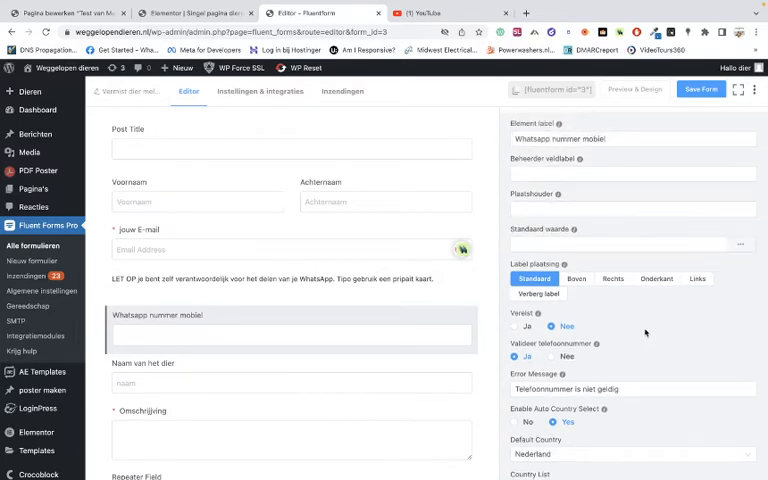
pyautogui.scroll(-3)
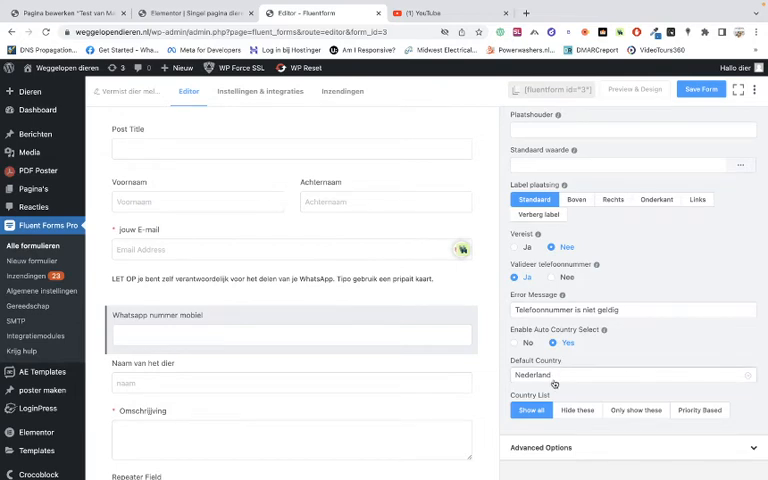
pyautogui.click(632, 376)
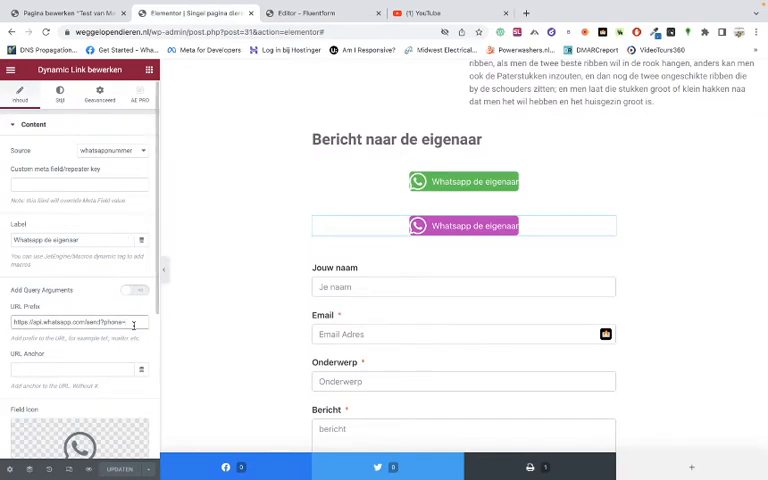
# Append country code 31 to the button's URL prefix, update, and start an incognito window.
pyautogui.write('31')
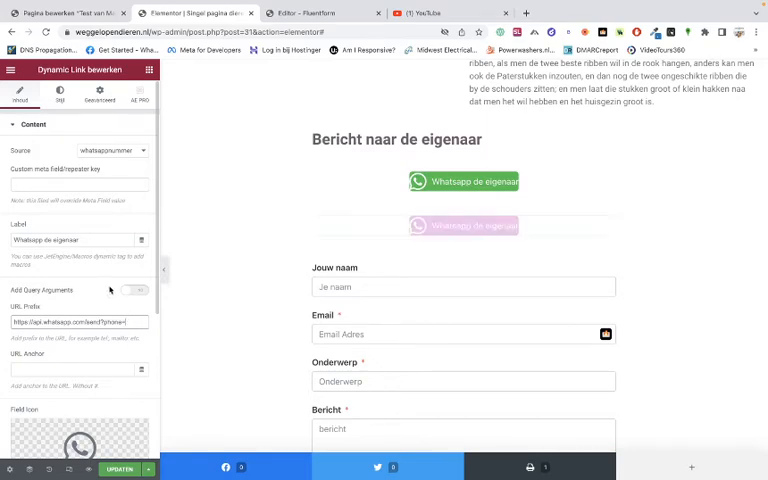
pyautogui.click(310, 12)
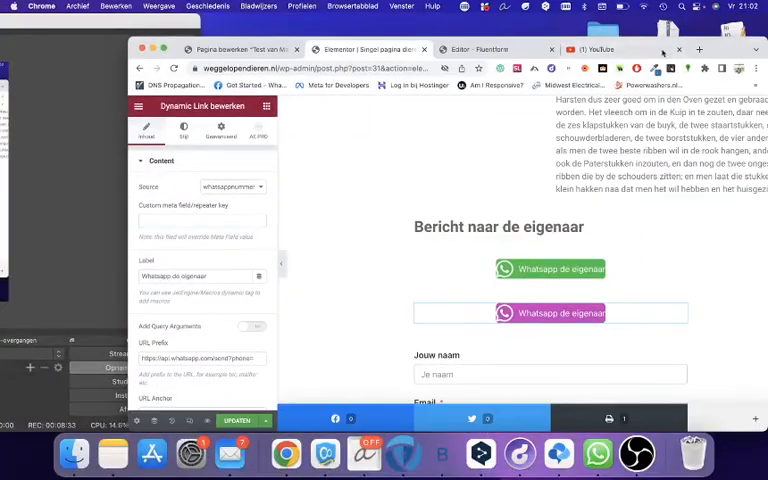
pyautogui.click(598, 68)
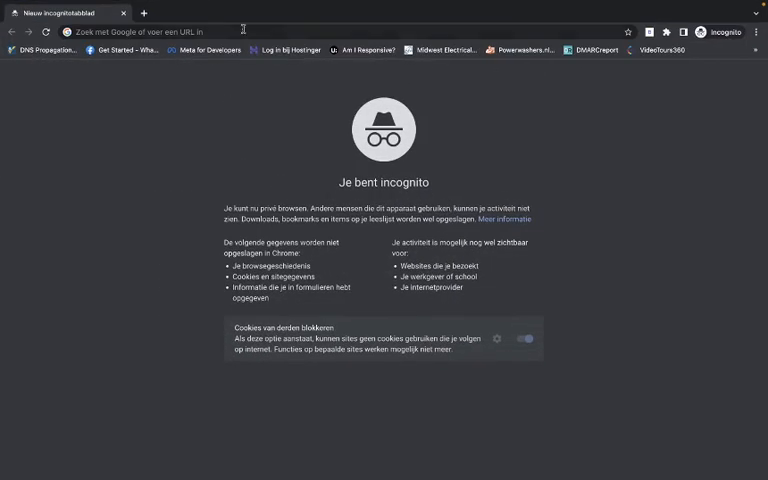
# Load the site's report form and fill in title 'Ams', contact details, WhatsApp number, pet name and description.
pyautogui.write('weggelopendieren.nl/wp-admin/edit.php?post_type=dieren')
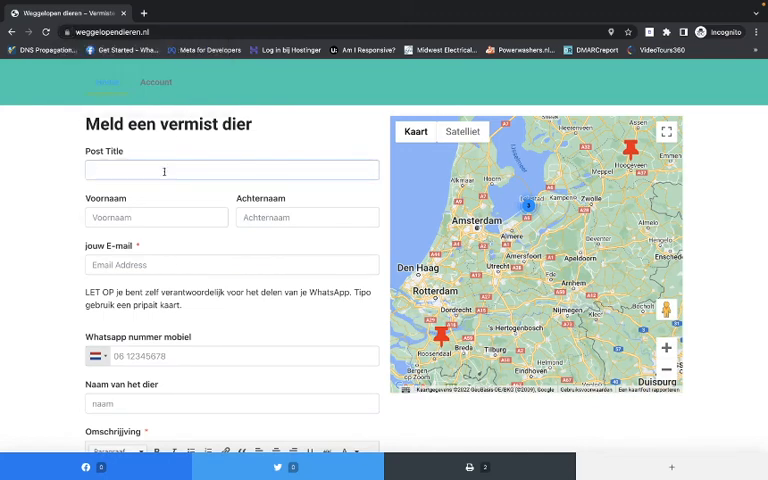
pyautogui.write('t')
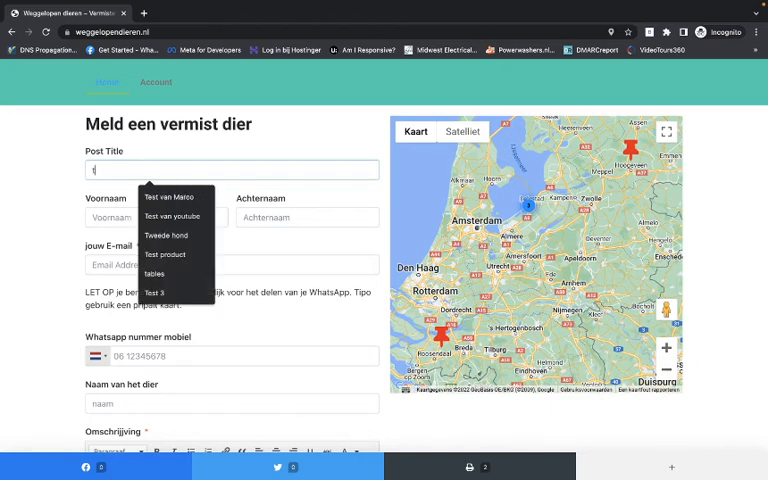
pyautogui.write('Amste')
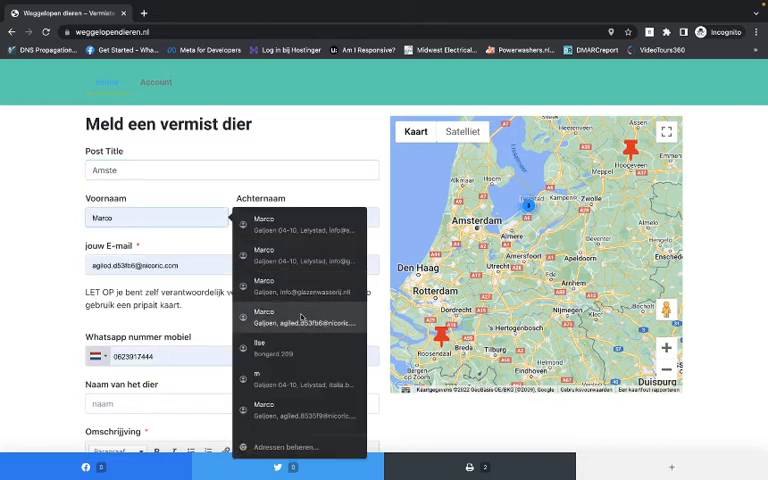
pyautogui.scroll(-3)
pyautogui.write('H')
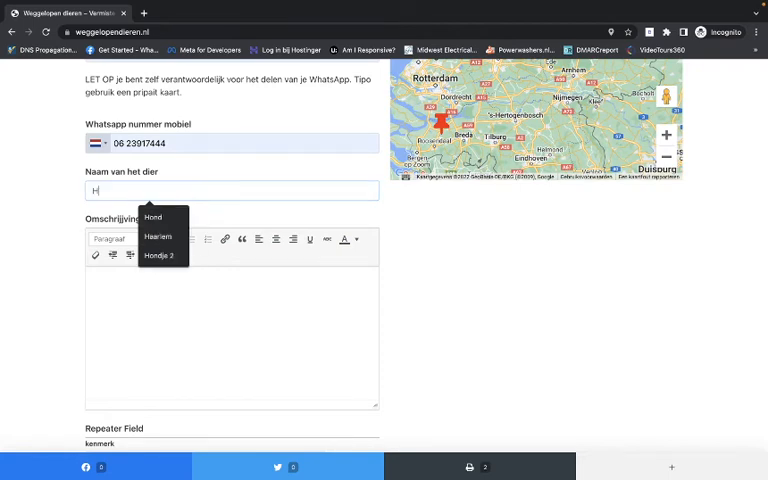
pyautogui.write('ondje')
pyautogui.click(232, 336)
pyautogui.write('lkdnclijkencvn')
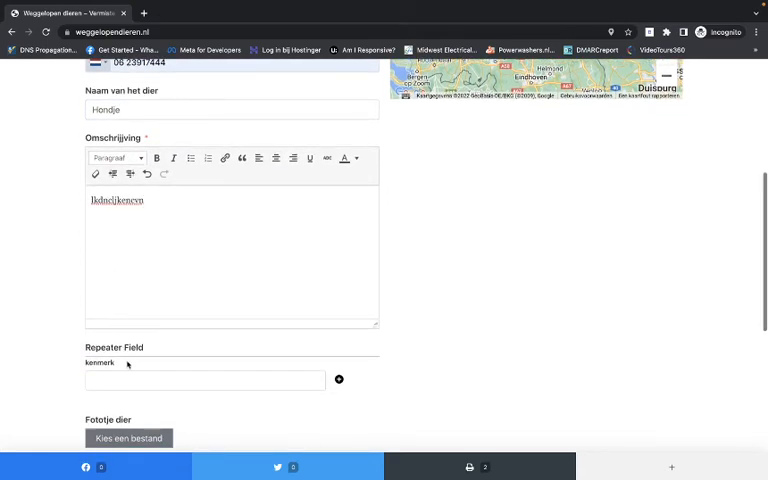
pyautogui.write('s')
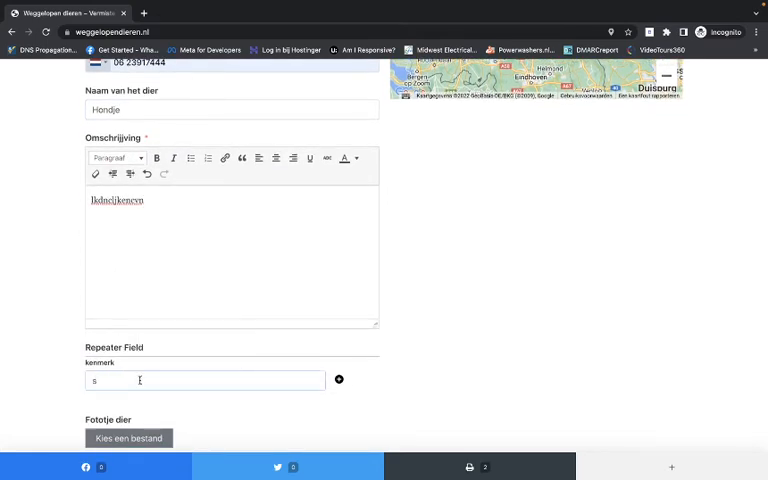
pyautogui.write('wdmkemd')
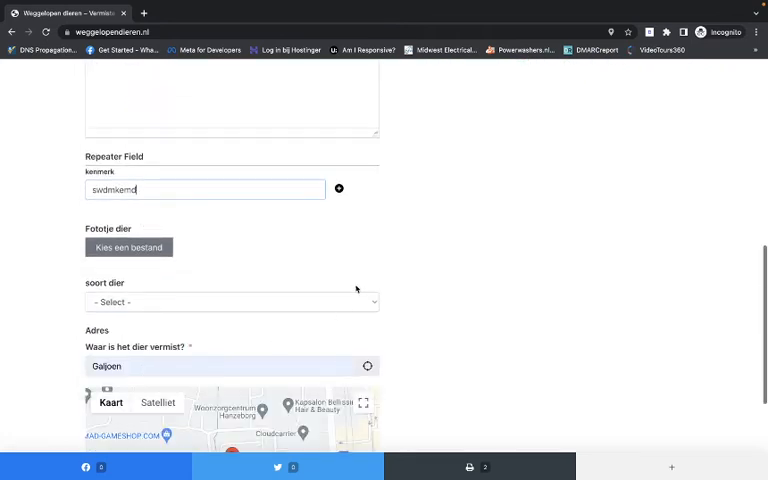
# Add a second feature row and upload a photo of the pet via 'Kies een bestand'.
pyautogui.click(338, 188)
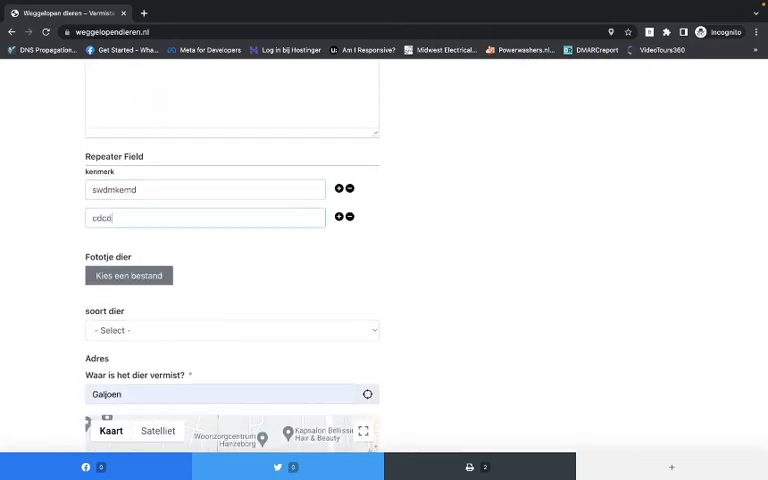
pyautogui.click(128, 276)
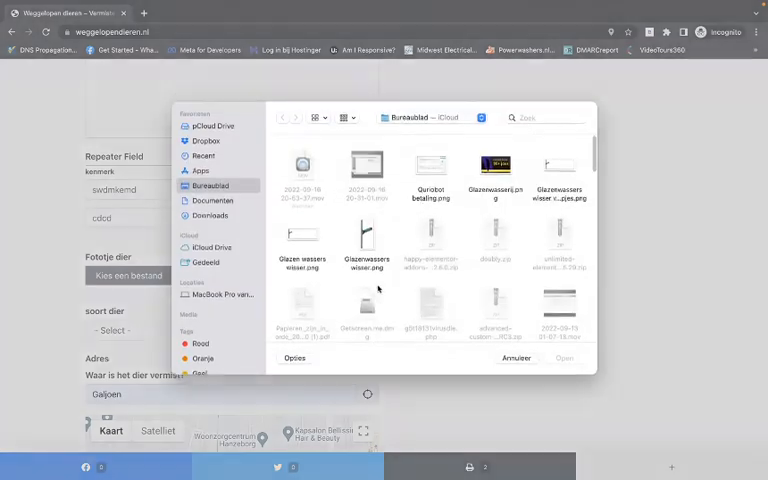
pyautogui.scroll(-3)
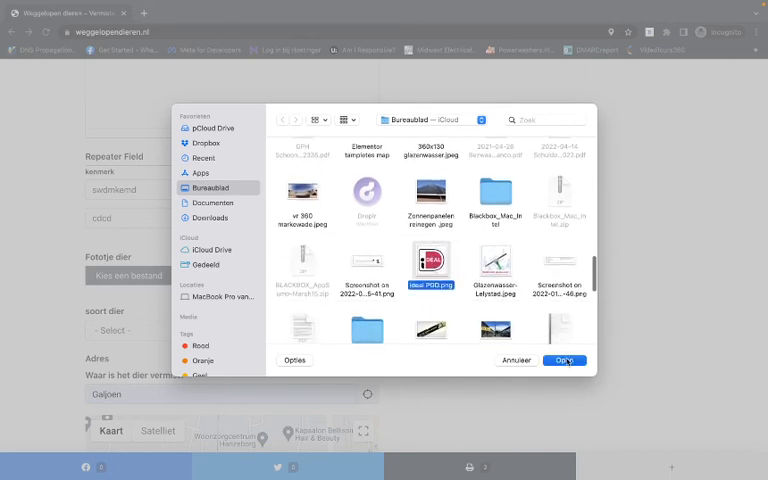
pyautogui.click(564, 360)
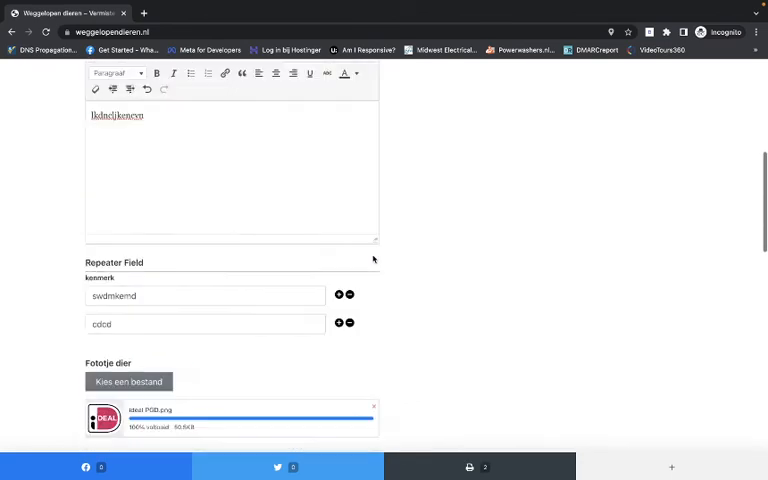
pyautogui.scroll(-3)
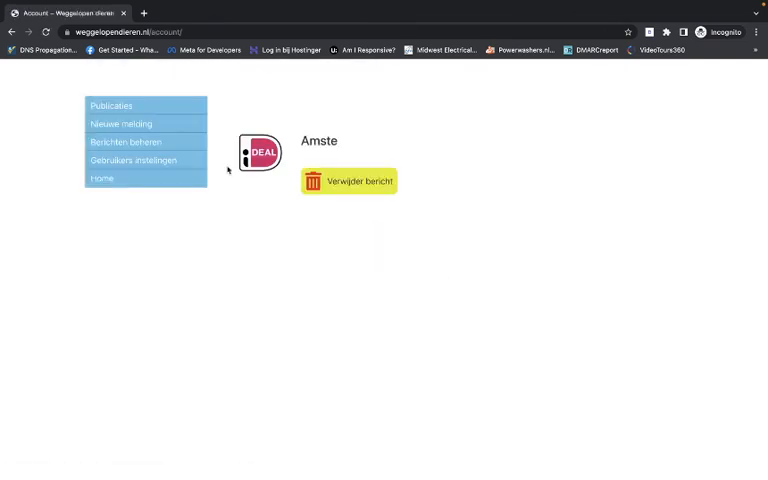
# View the submitted Amste post with its photo, QR code and features.
pyautogui.click(120, 122)
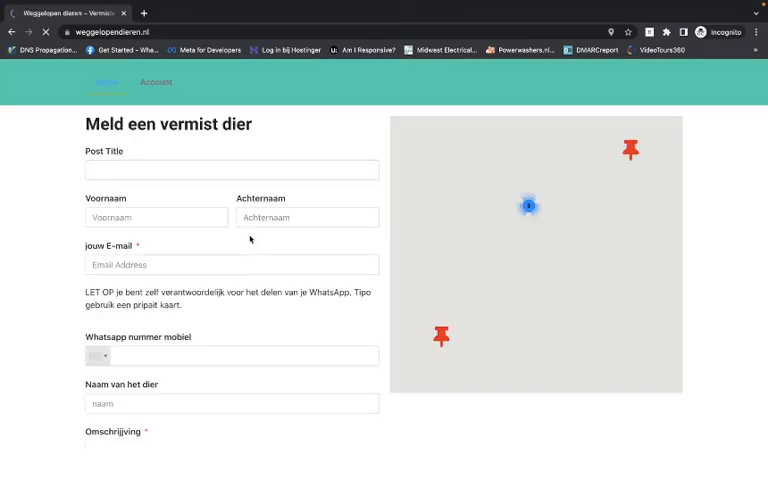
pyautogui.scroll(-3)
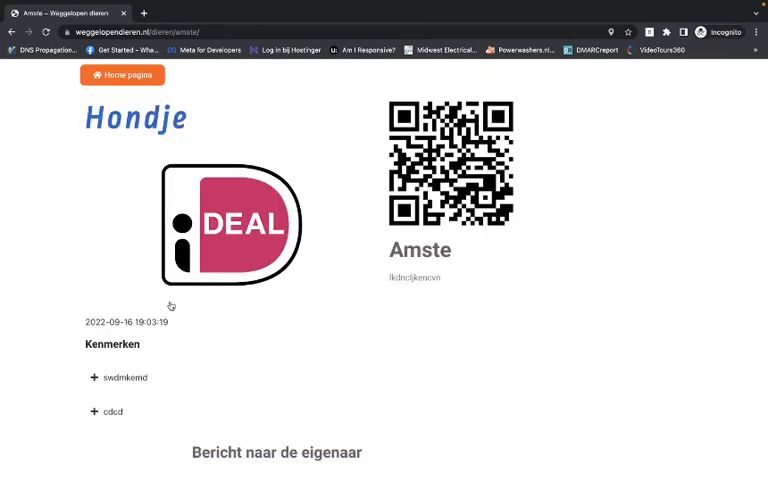
# Use the green 'Whatsapp de eigenaar' button; WhatsApp reports the link as invalid.
pyautogui.scroll(-3)
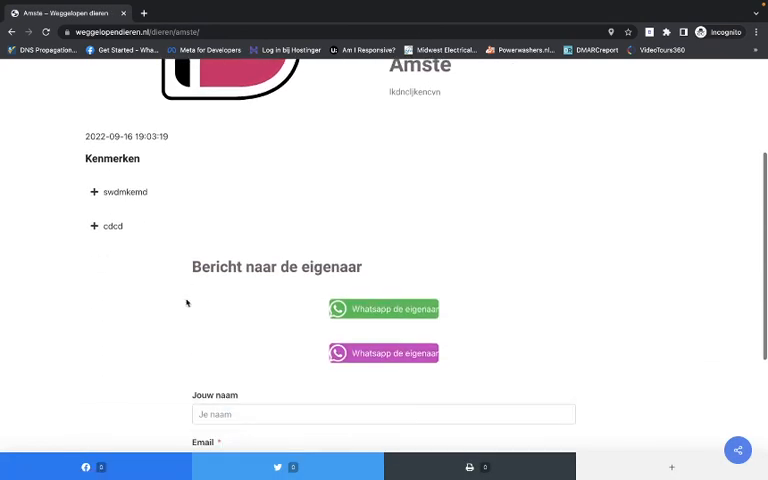
pyautogui.moveTo(384, 308)
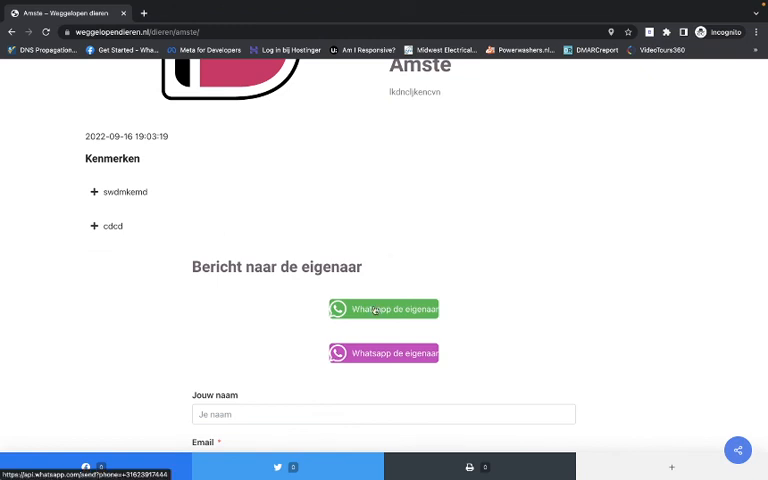
pyautogui.click(384, 308)
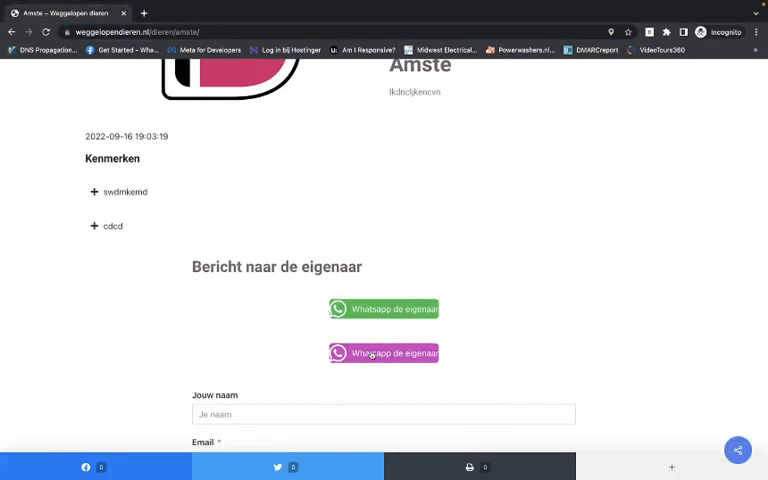
pyautogui.click(384, 352)
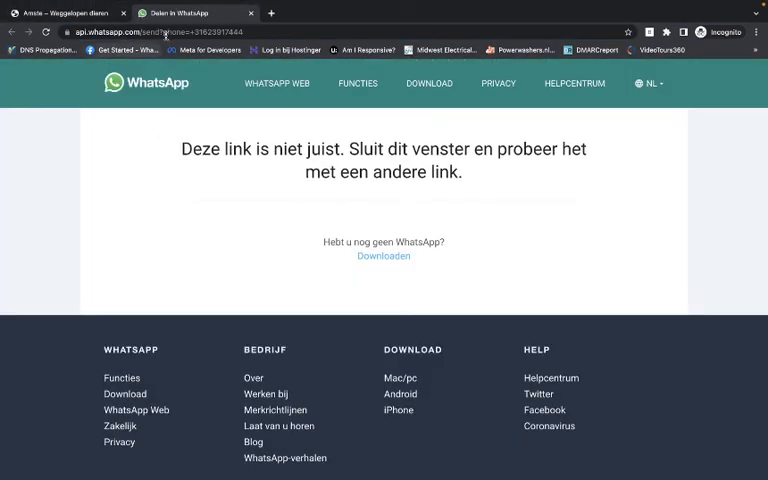